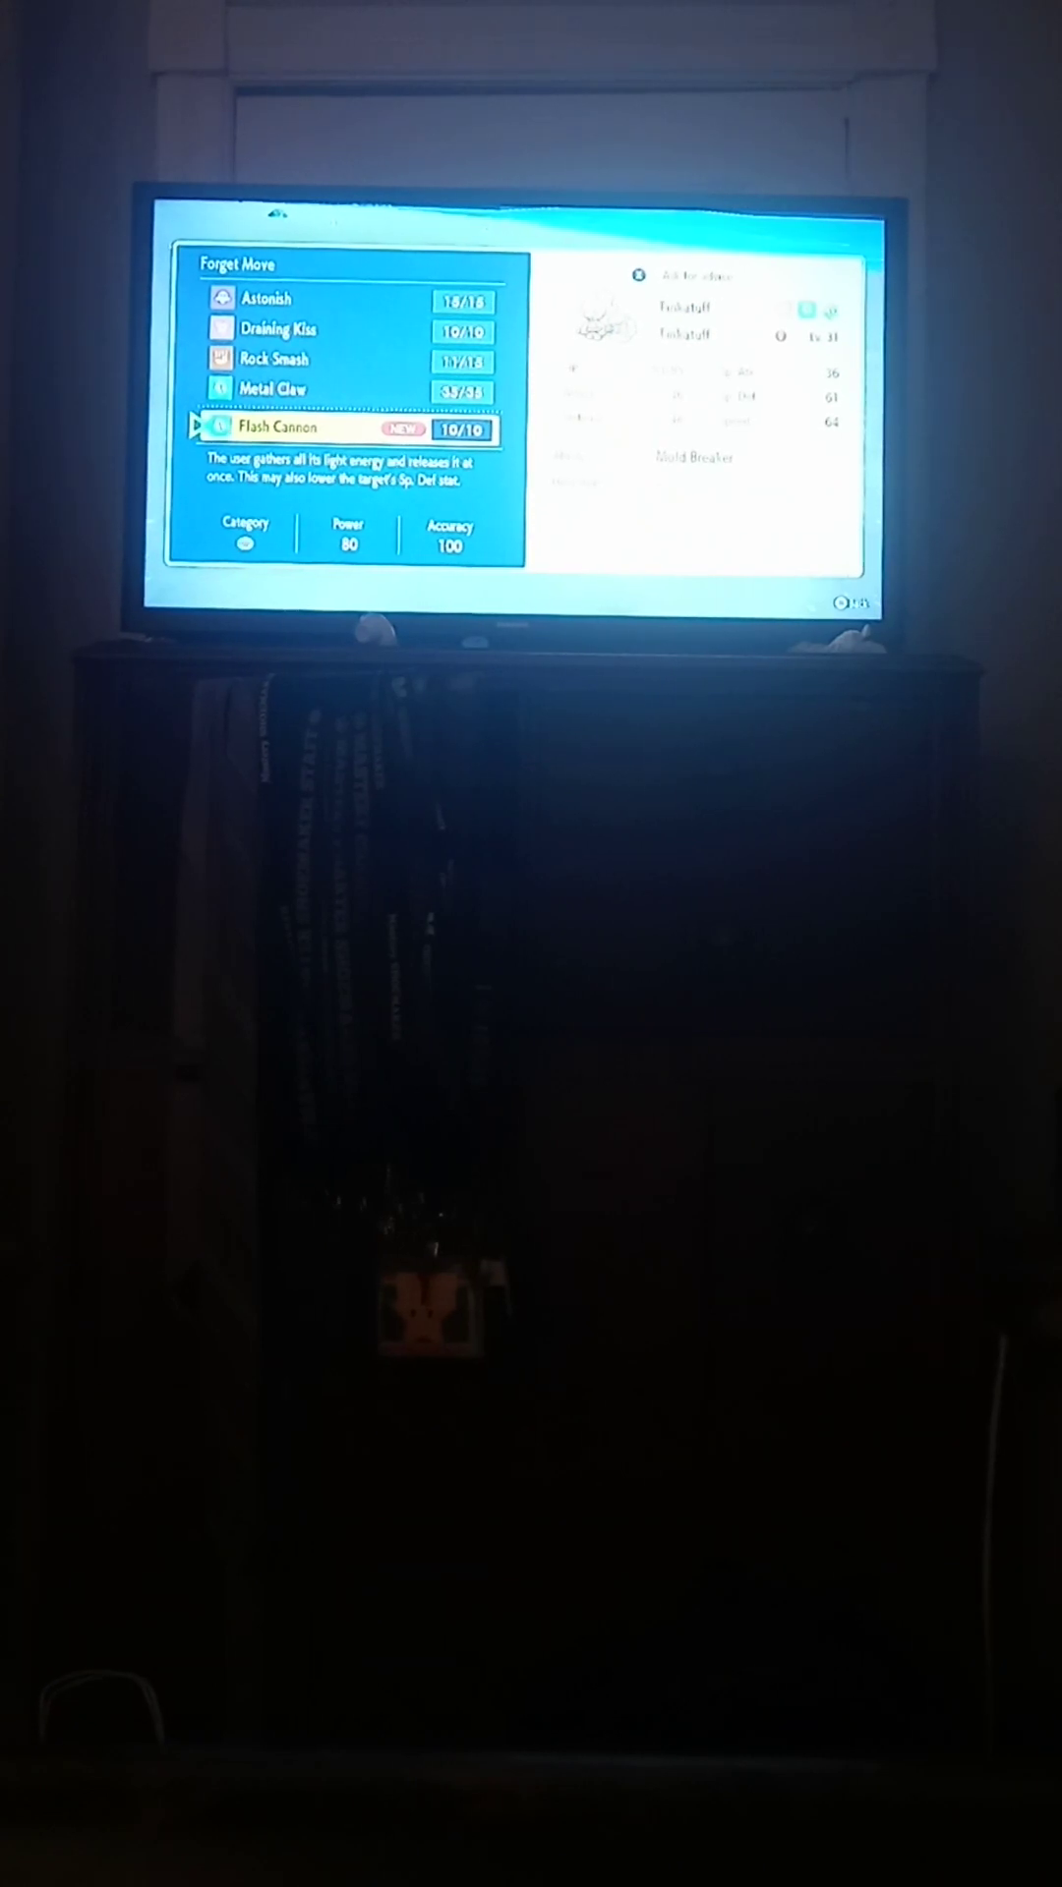
Step: Decline Tinkatuff's new move Flash Cannon, bringing up the give-up-learning confirmation
{"action": "left_click", "coordinate": [345, 429]}
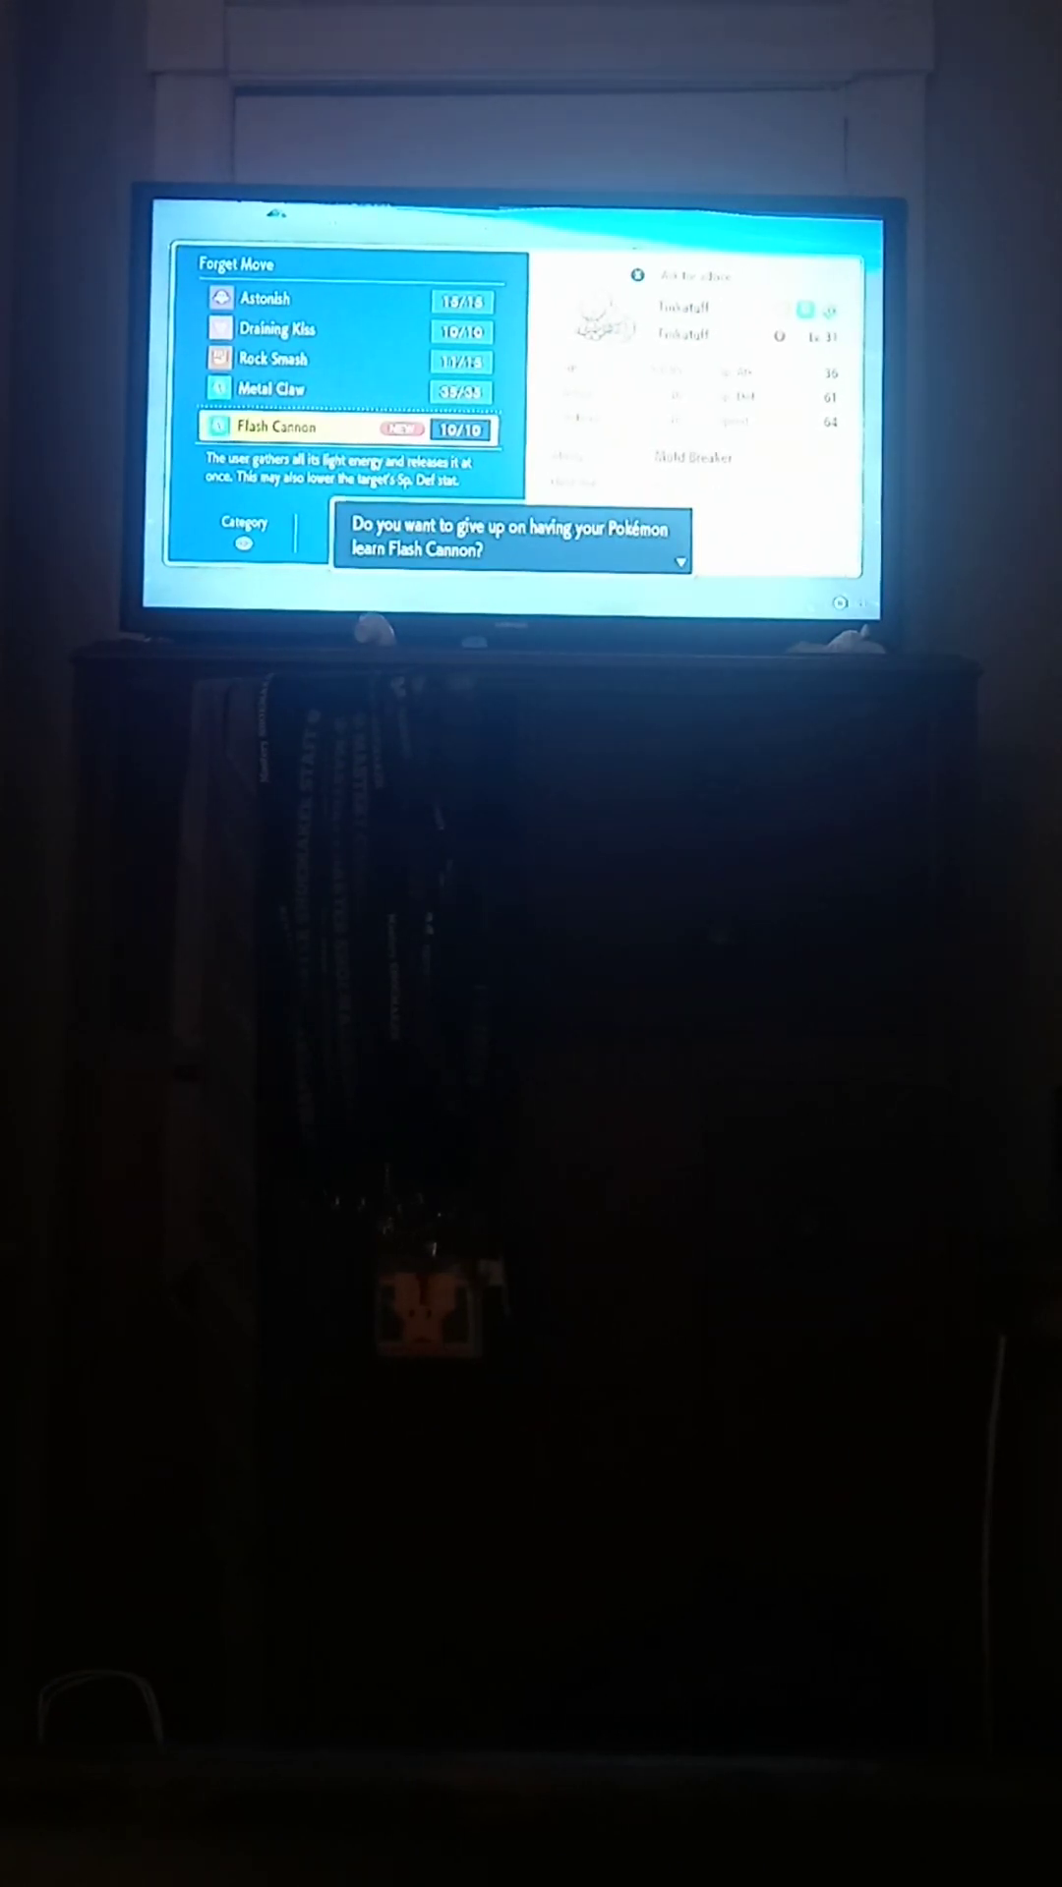